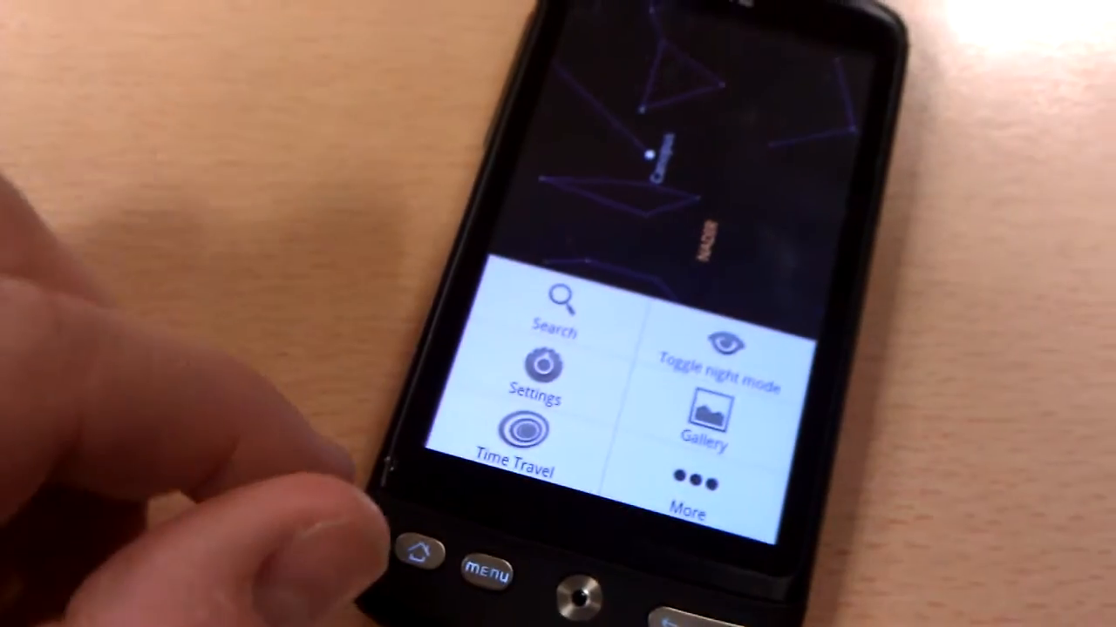
Show the extra menu options, Help and Terms of Service, over the star map near Canopus.
click(687, 491)
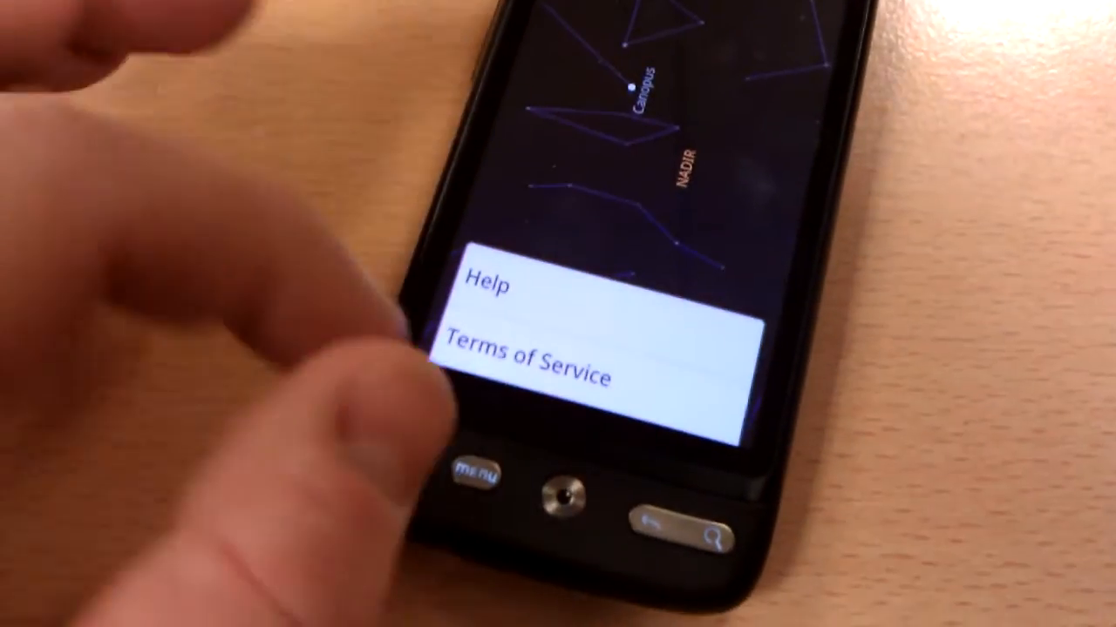